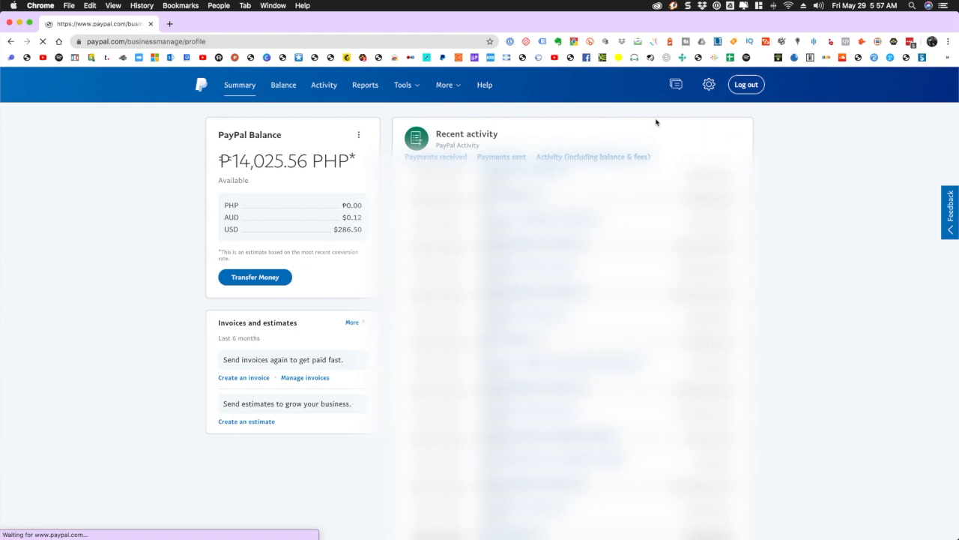
# Step: Scroll through Login and security to view 2-step verification and account type settings
pyautogui.click(709, 84)
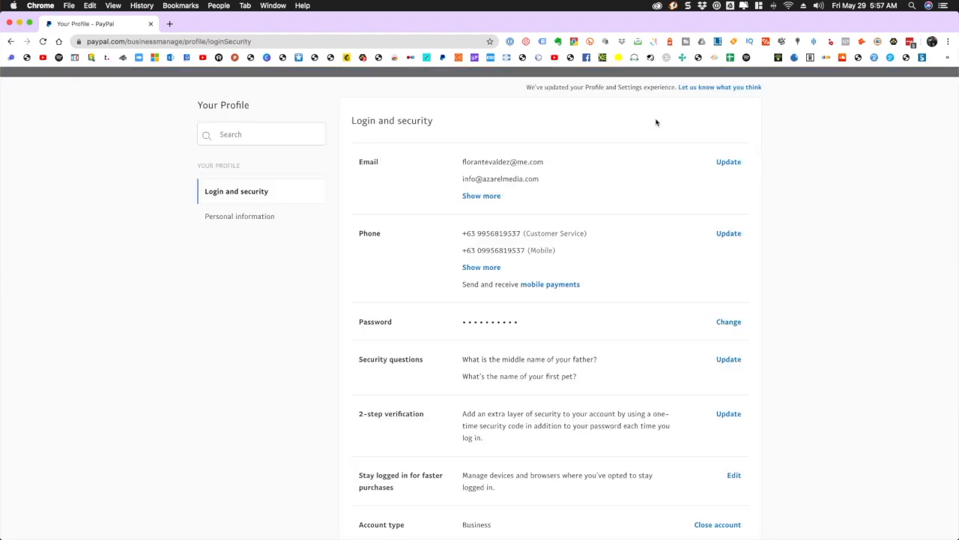
pyautogui.scroll(-3)
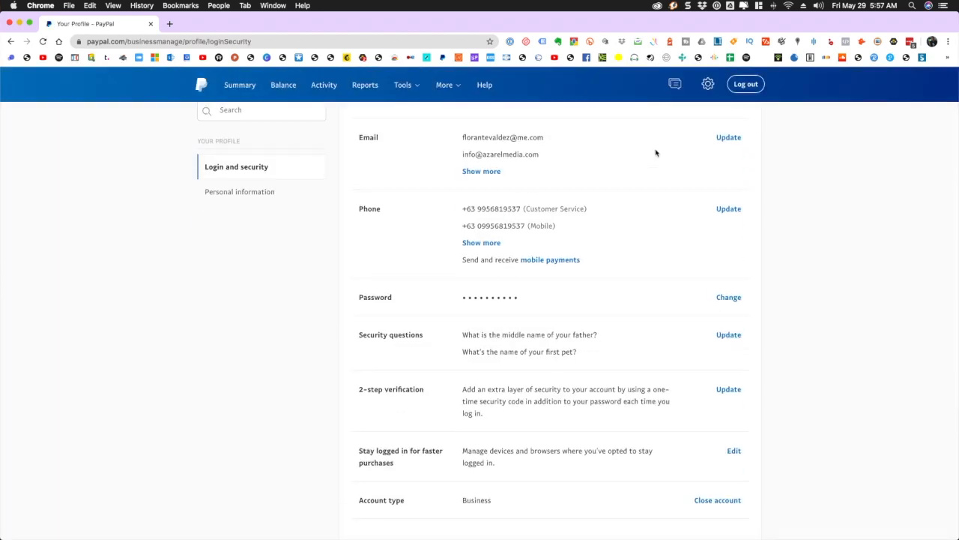
pyautogui.scroll(-3)
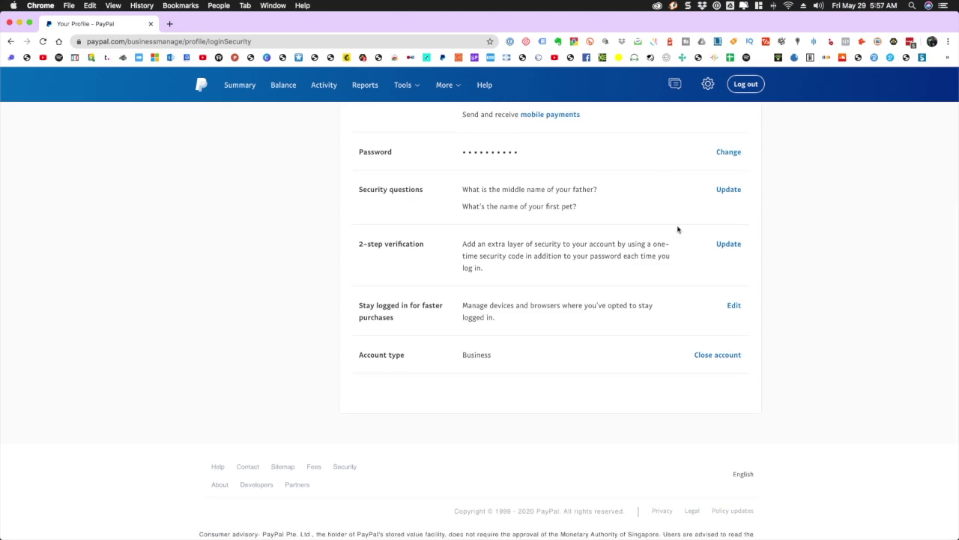